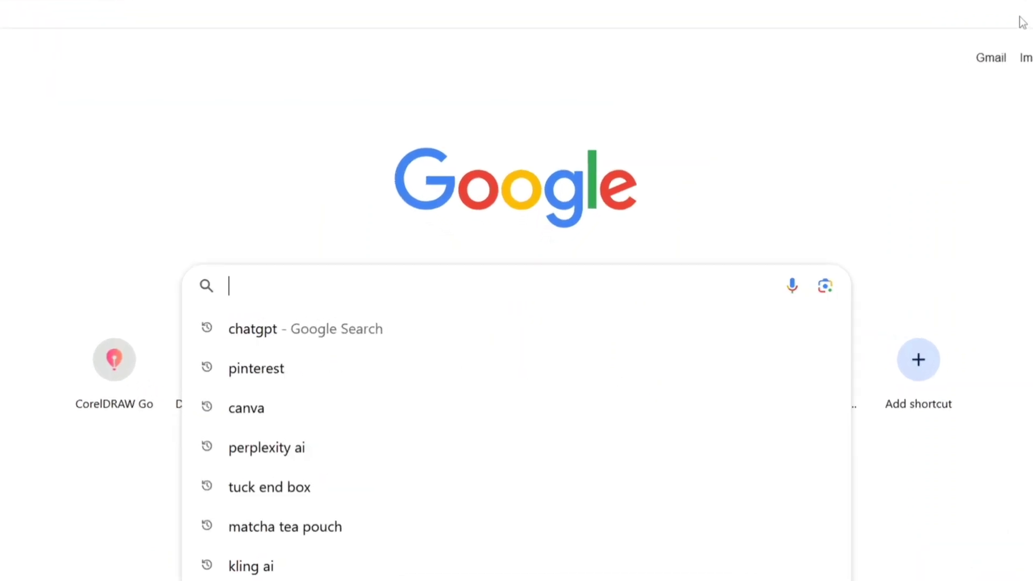
- Search Google for 'packify ai' and open the sponsored Packify.ai result
text(packify ai)
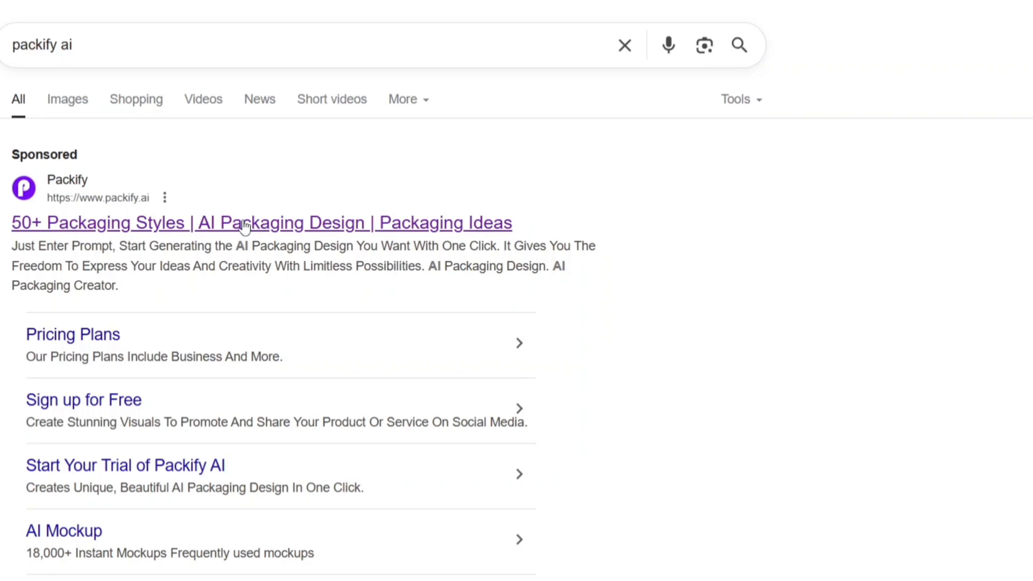
click(261, 223)
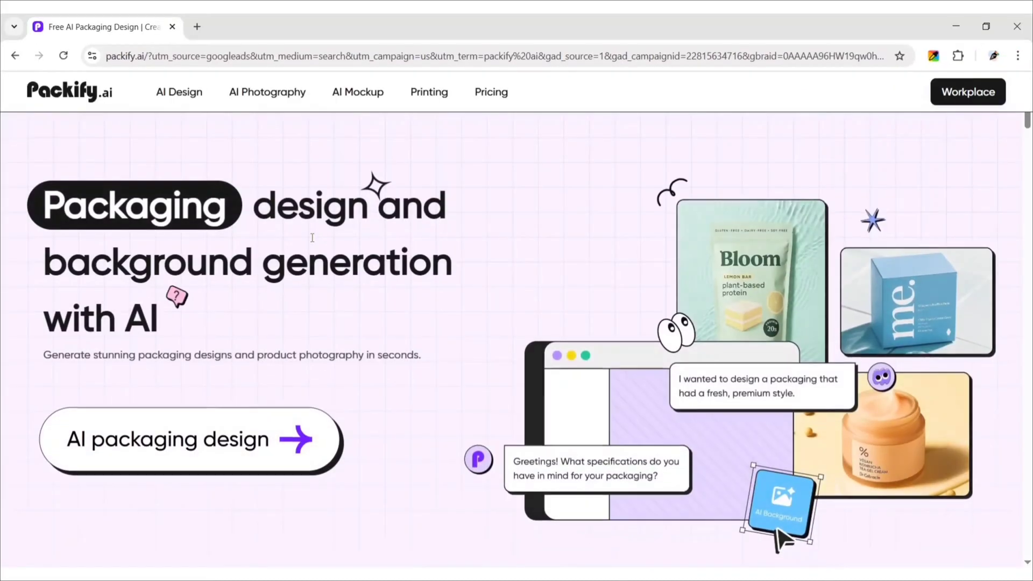
- Start an AI packaging design for product 'Matcha', brand 'Food Fresho', with the logo uploaded
click(191, 439)
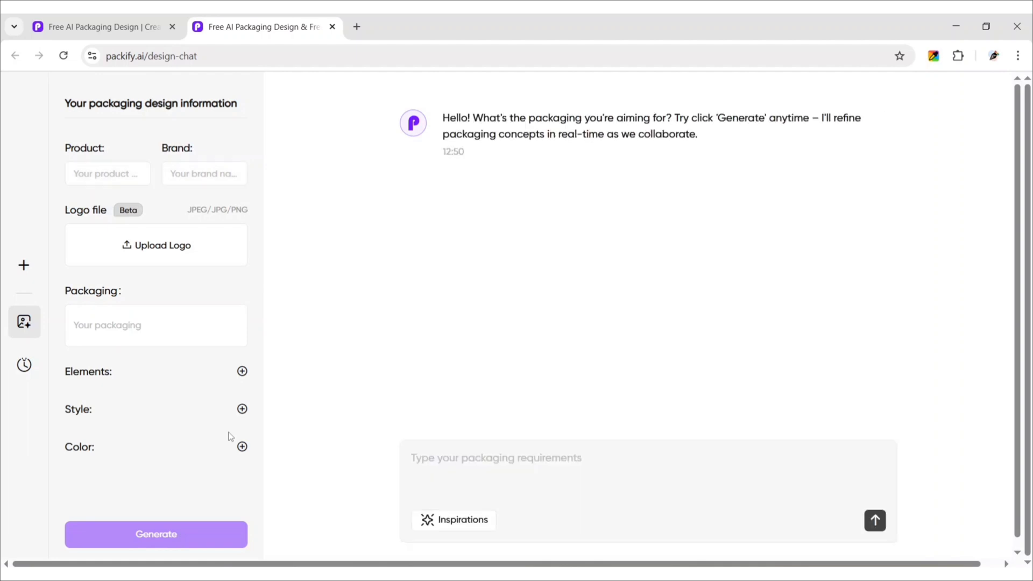
text(Matcha Tea)
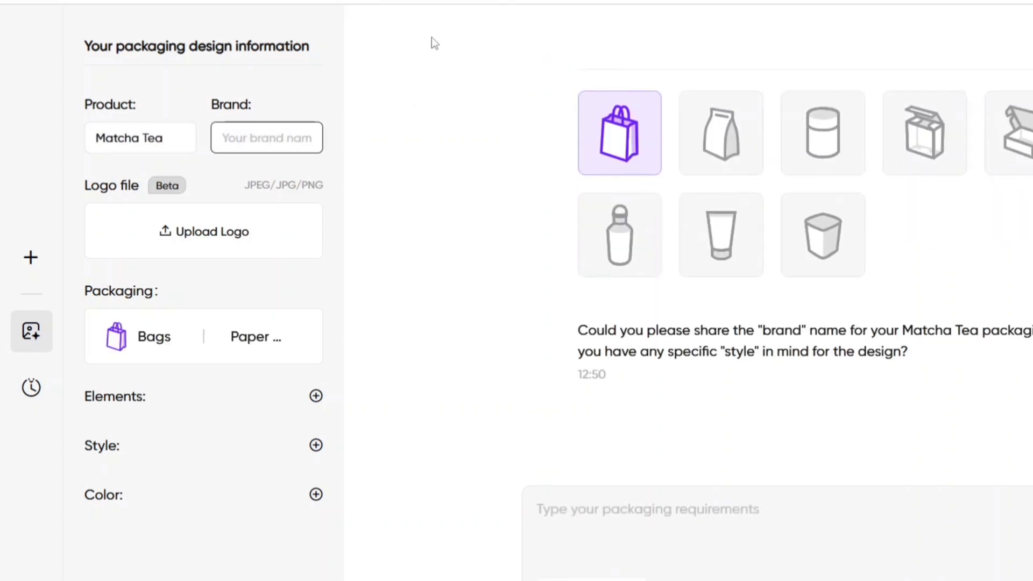
text(Food Fresho)
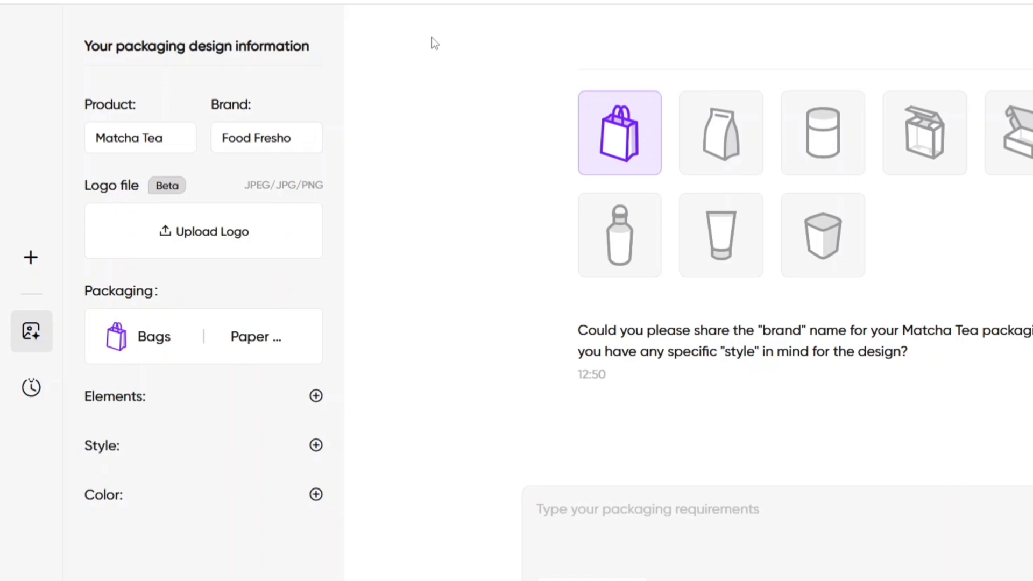
click(203, 231)
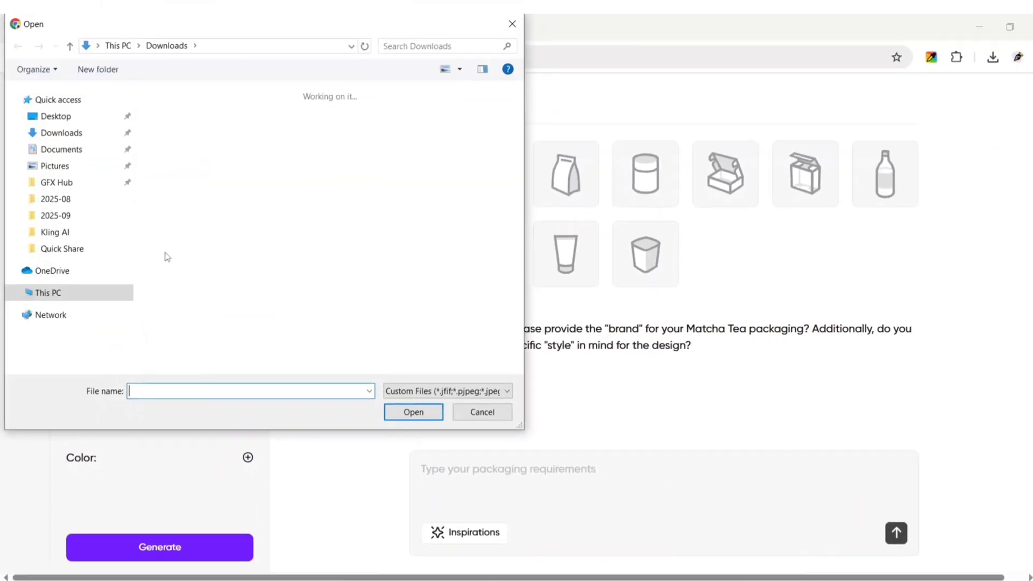
click(255, 136)
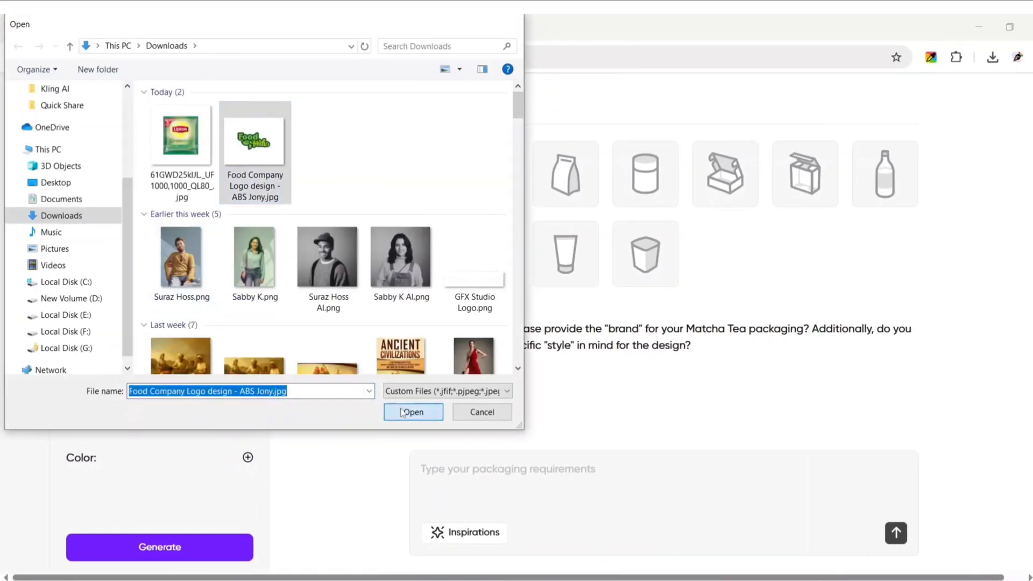
click(413, 411)
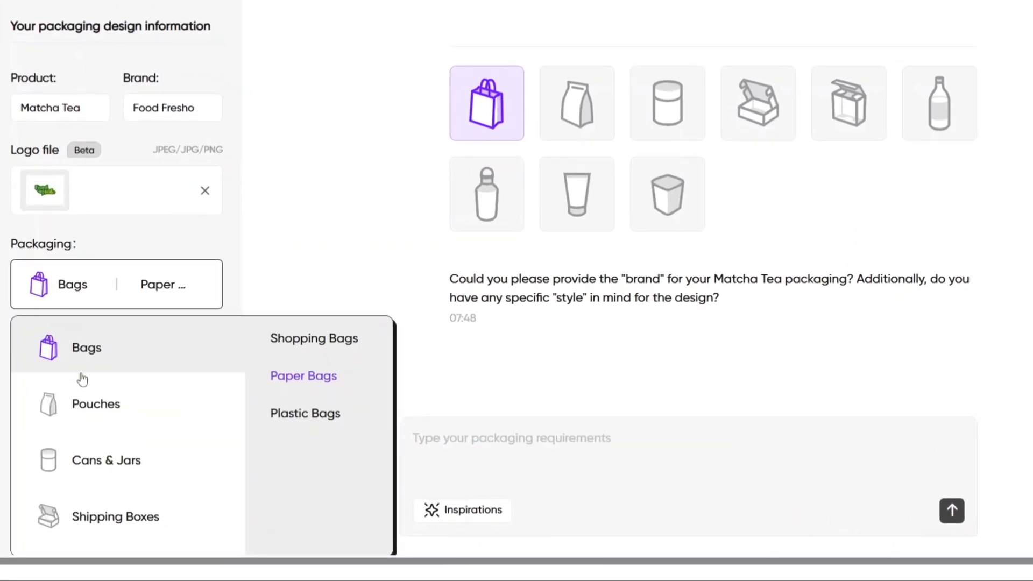
- Set the packaging type to Product Boxes, Tuck End Boxes
click(849, 102)
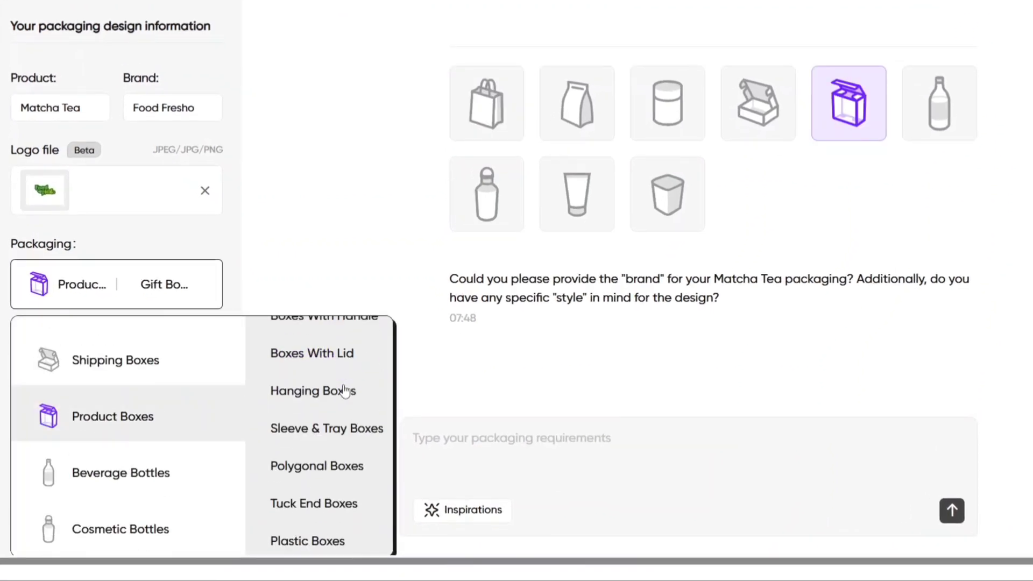
click(314, 504)
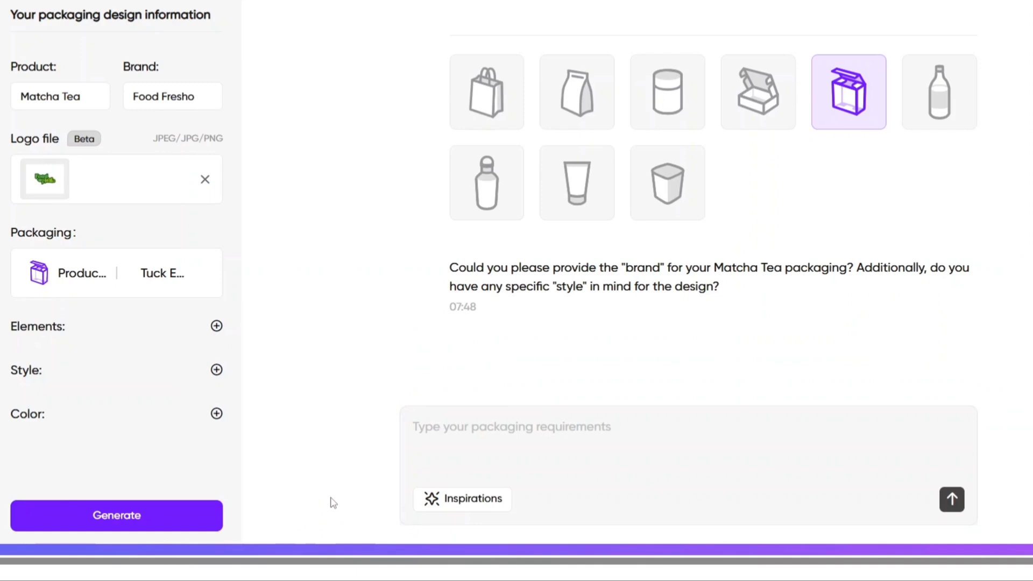
click(216, 413)
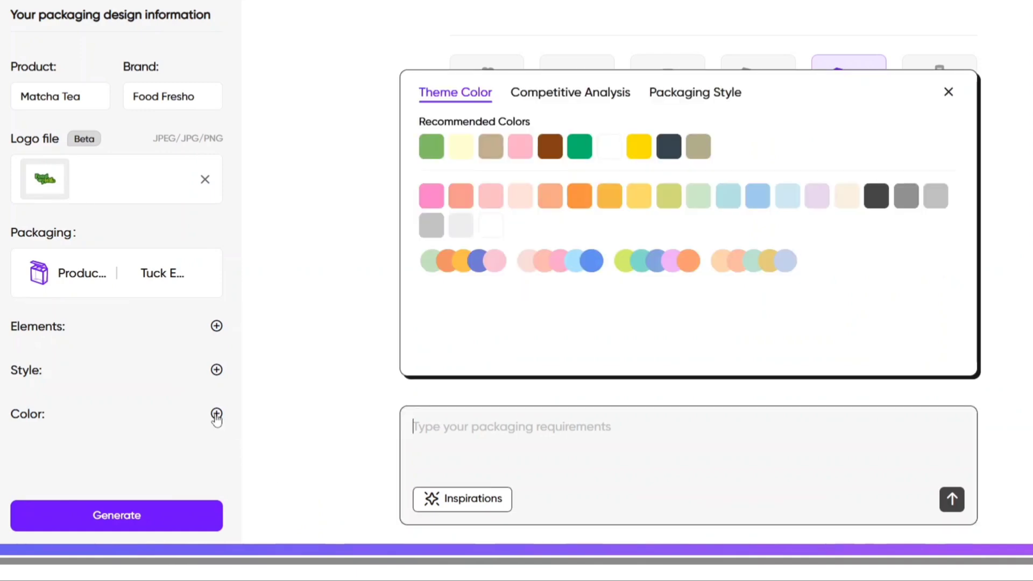
- Upload a reference package image under Competitive Analysis to extract elements, styles and colours
click(569, 91)
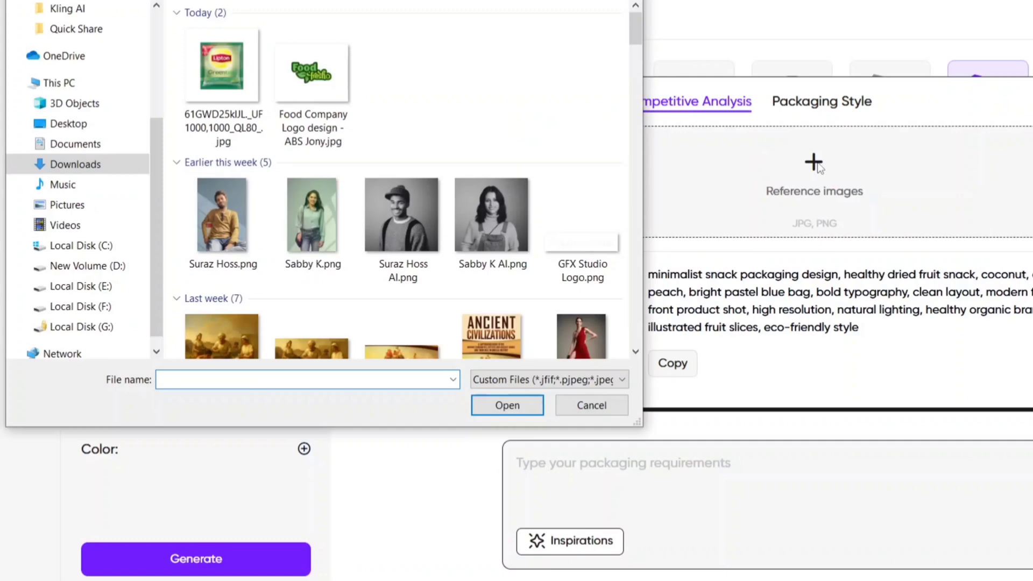
click(507, 405)
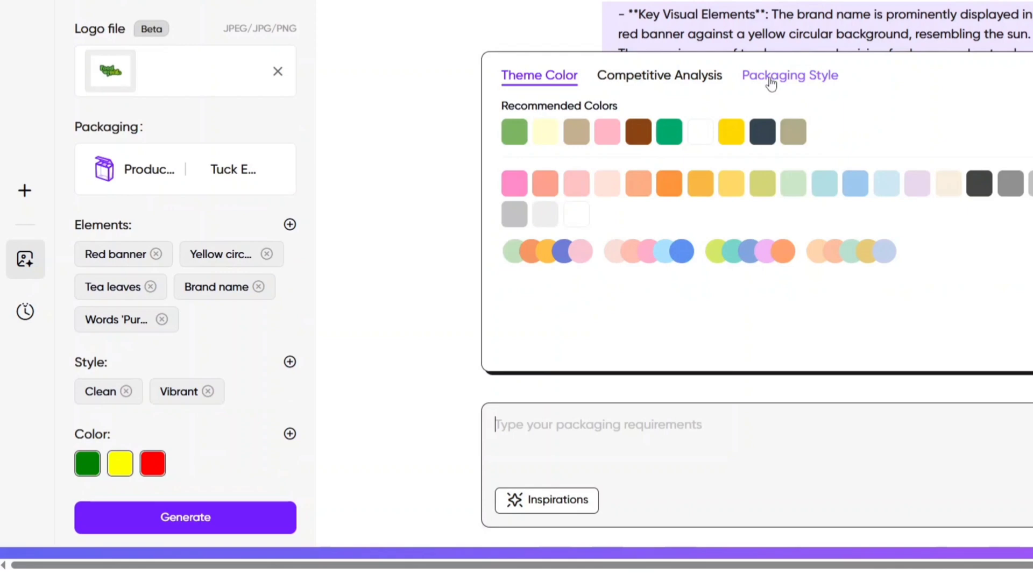
- Add 'traditional Japanese' and 'eco-friendly' packaging styles, then start generating designs
click(790, 74)
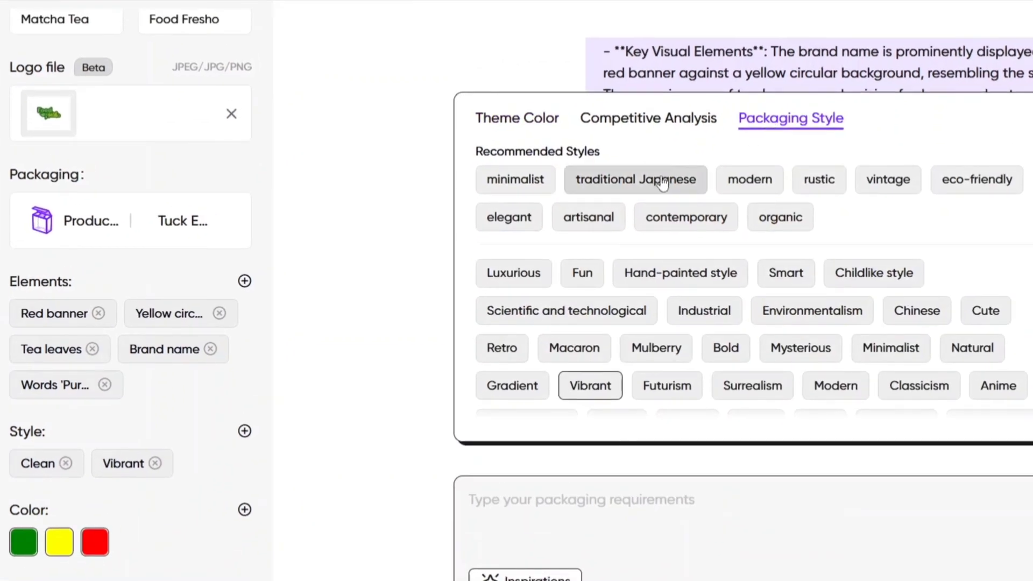
click(635, 180)
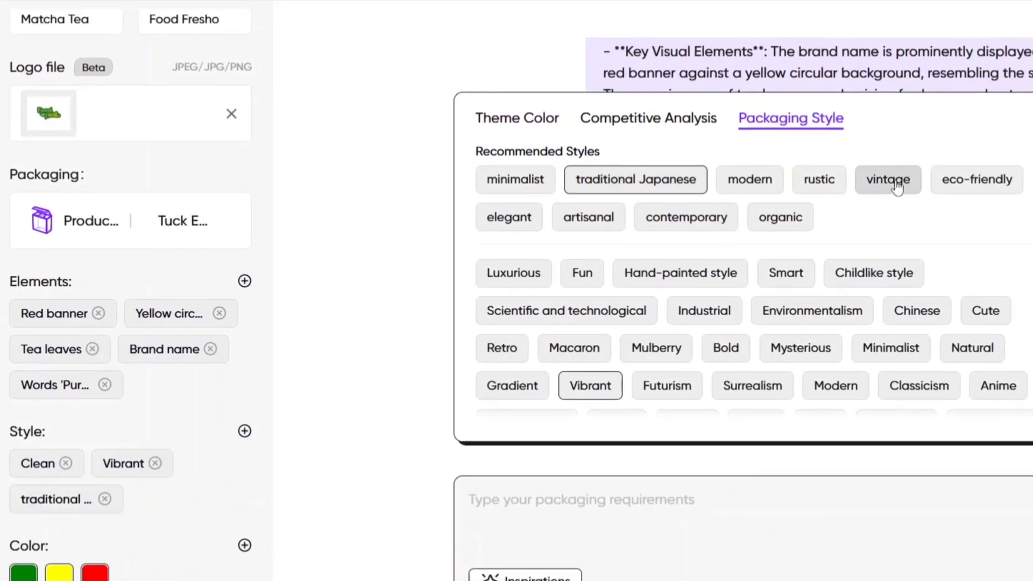
click(977, 179)
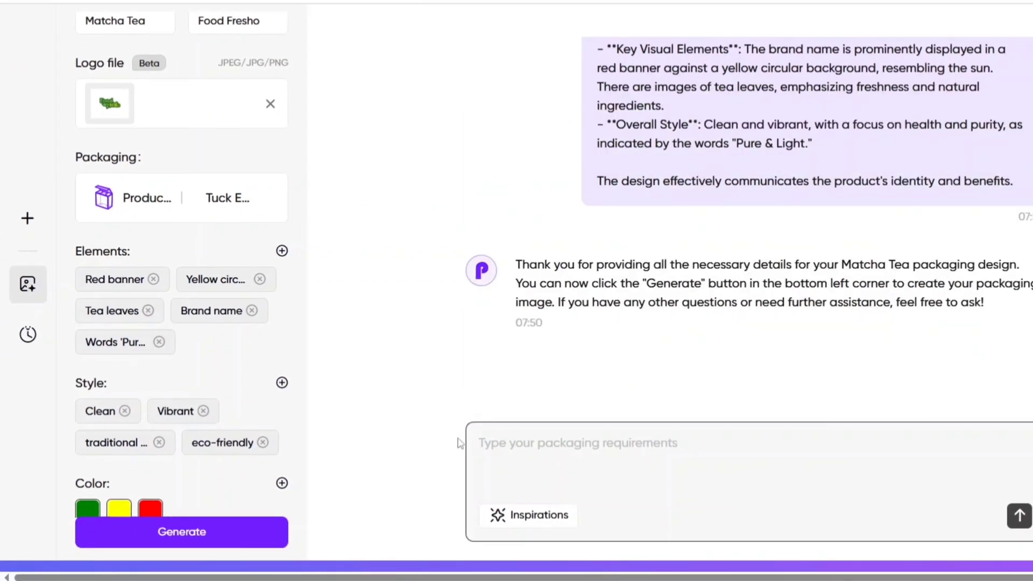
click(181, 532)
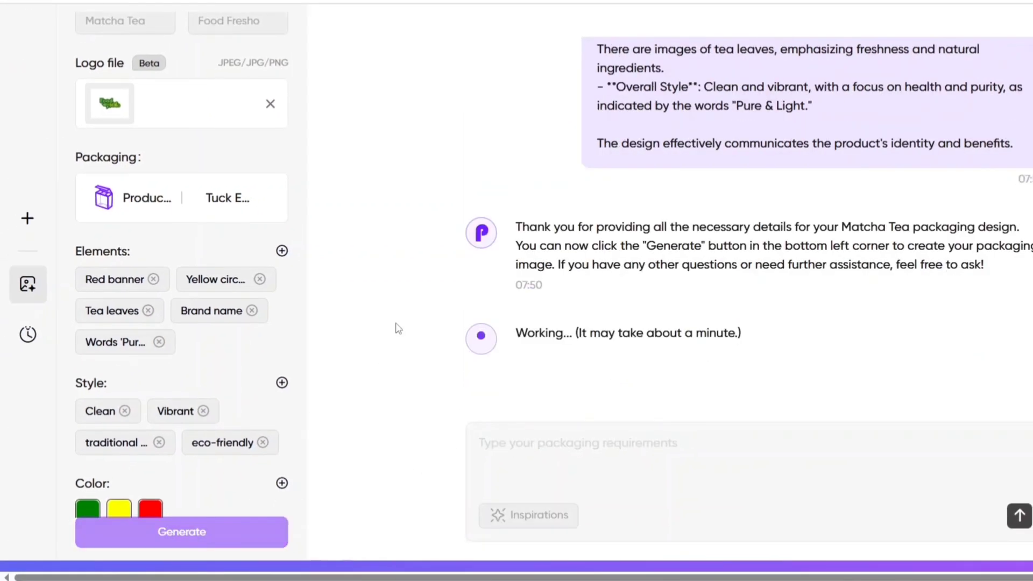
- Generate the four Food Fresho matcha tea mockups and scroll to the results
click(181, 531)
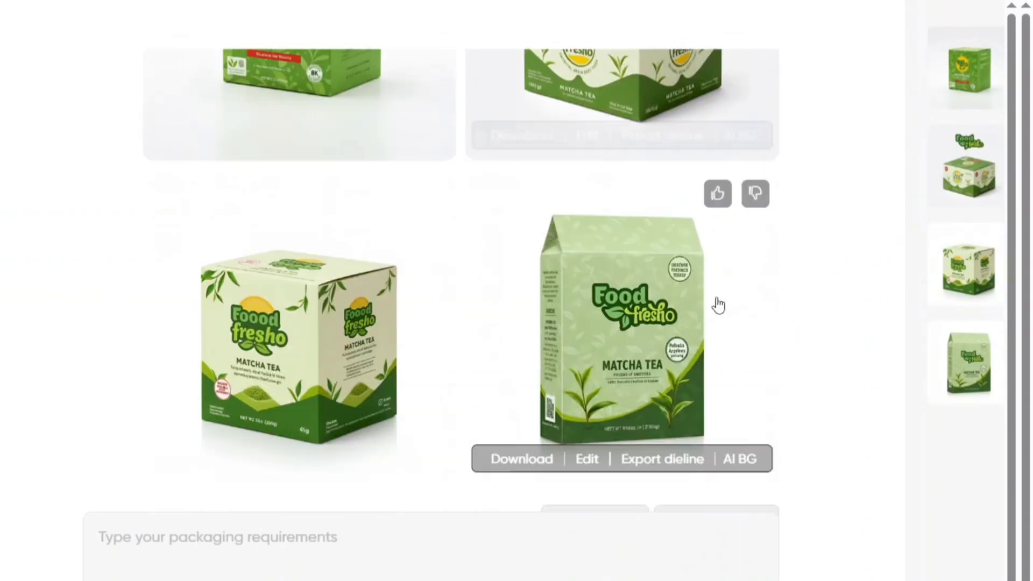
scroll(down, 3)
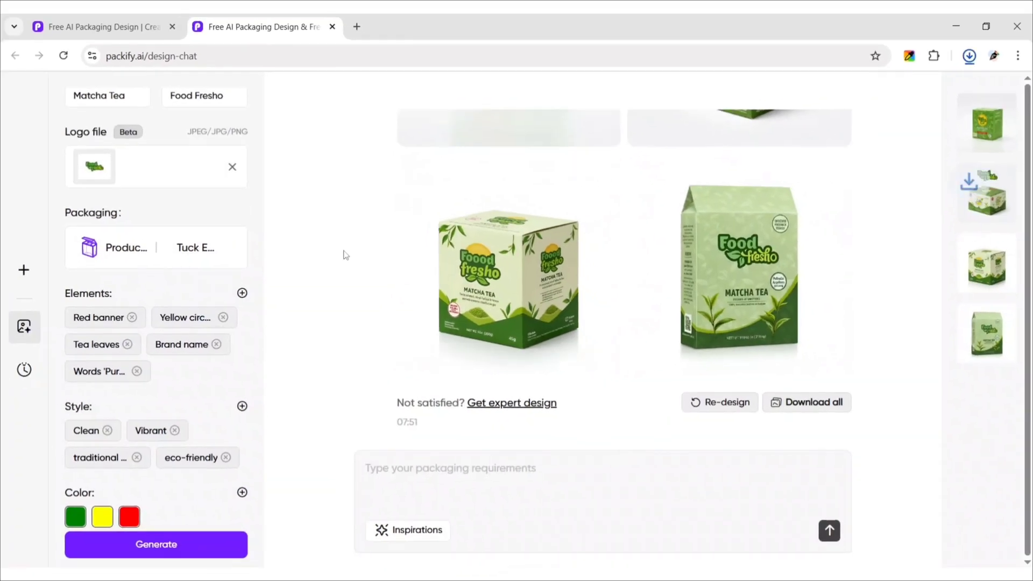
- View the downloaded cube box PNG in Photos, then close the viewer
click(968, 56)
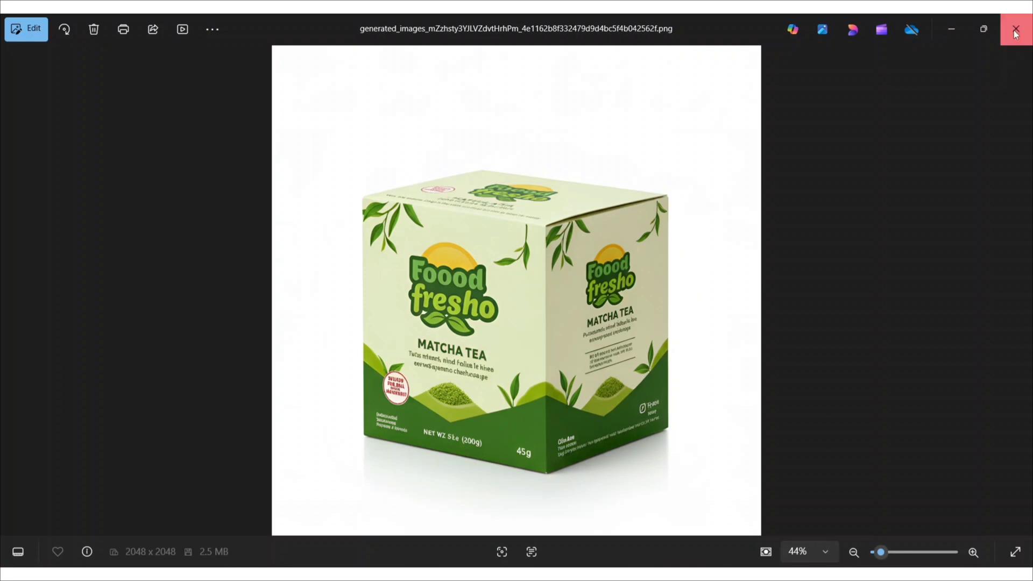
click(1015, 29)
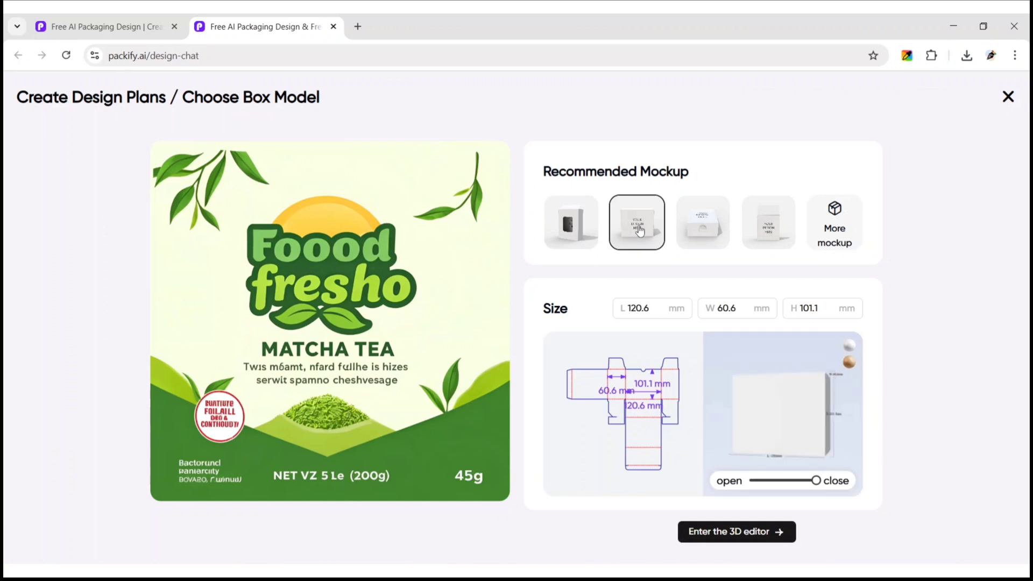
- Compare box models, pick the 101.1 mm tall tuck-end model, and enter the editor
click(702, 223)
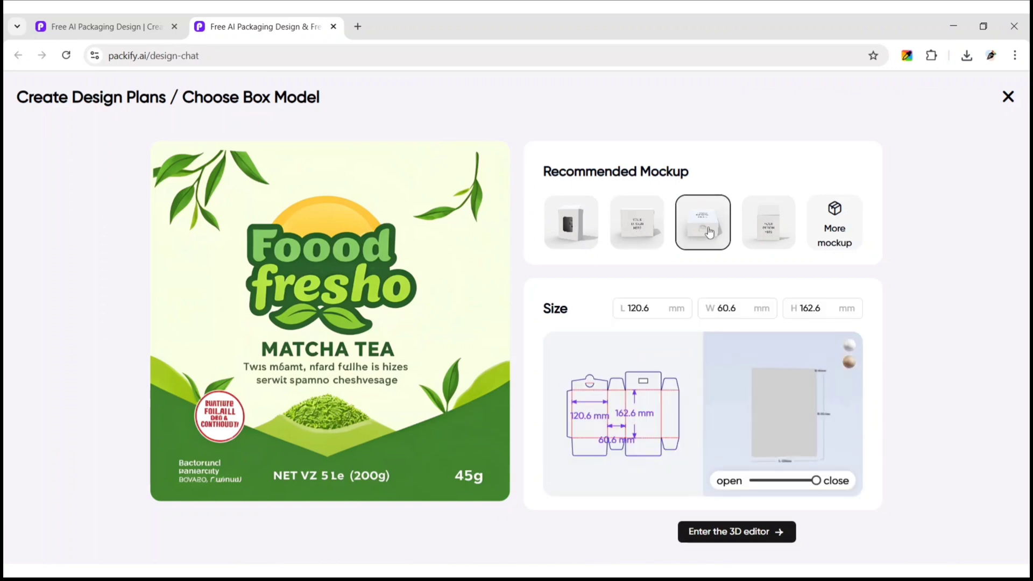
click(768, 222)
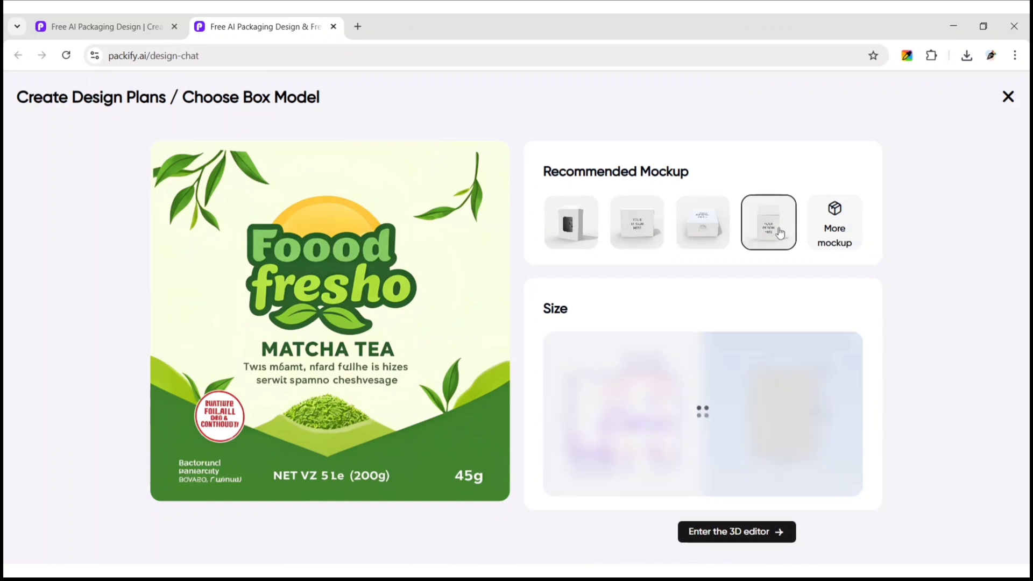
click(768, 223)
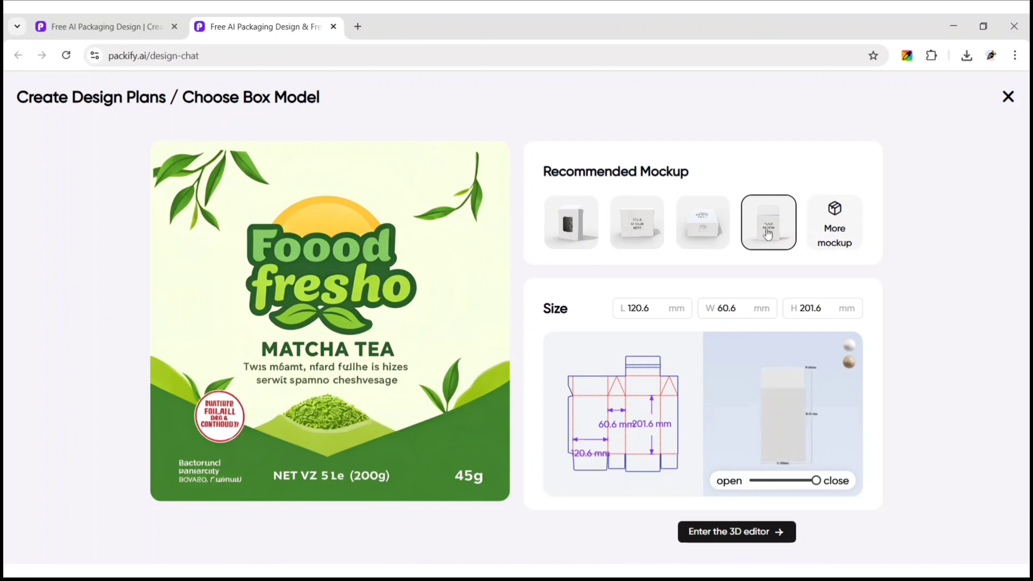
click(637, 222)
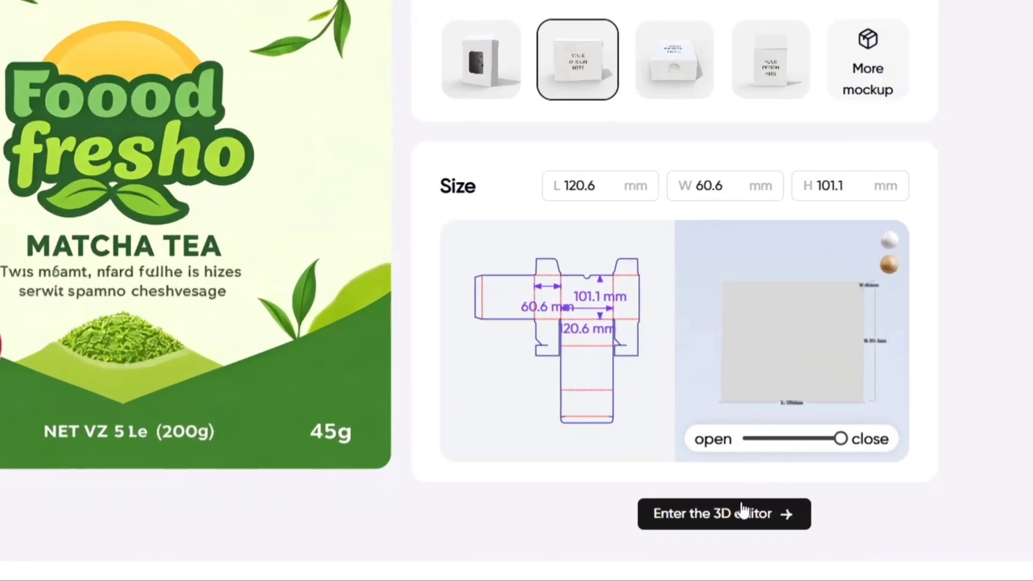
click(724, 513)
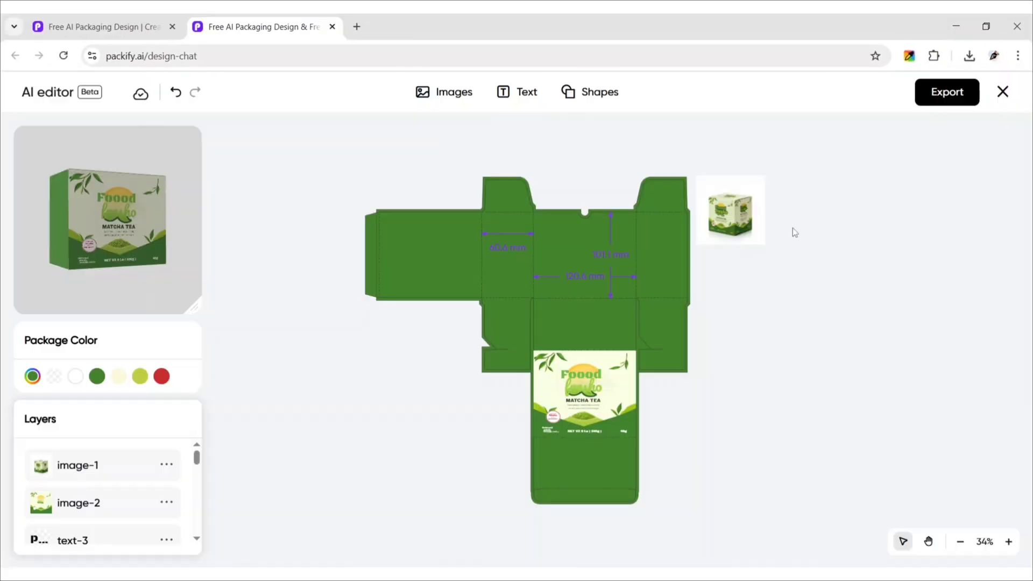
- Delete the image layers and remaining text layers from the tuck-end dieline
click(167, 465)
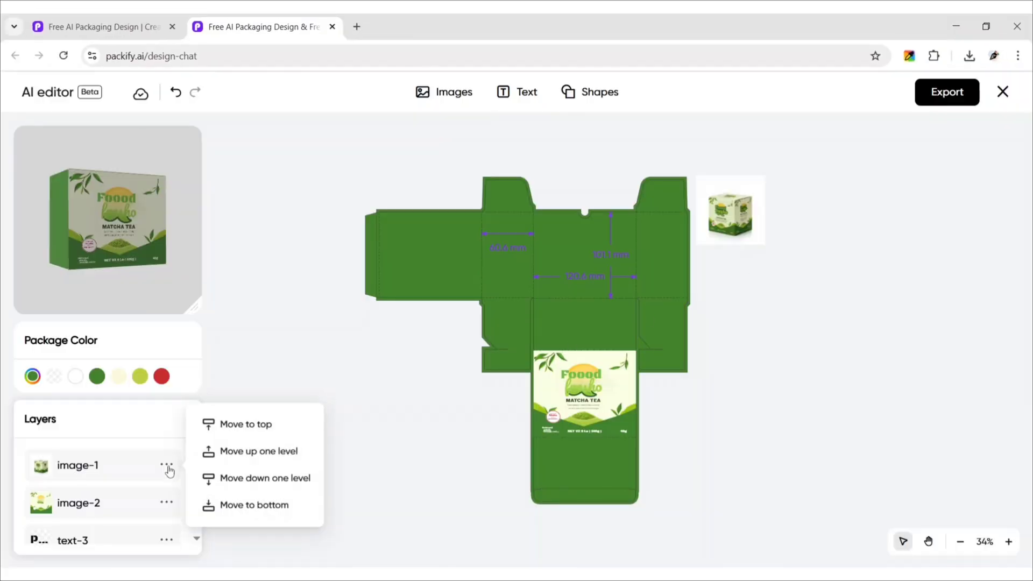
click(78, 465)
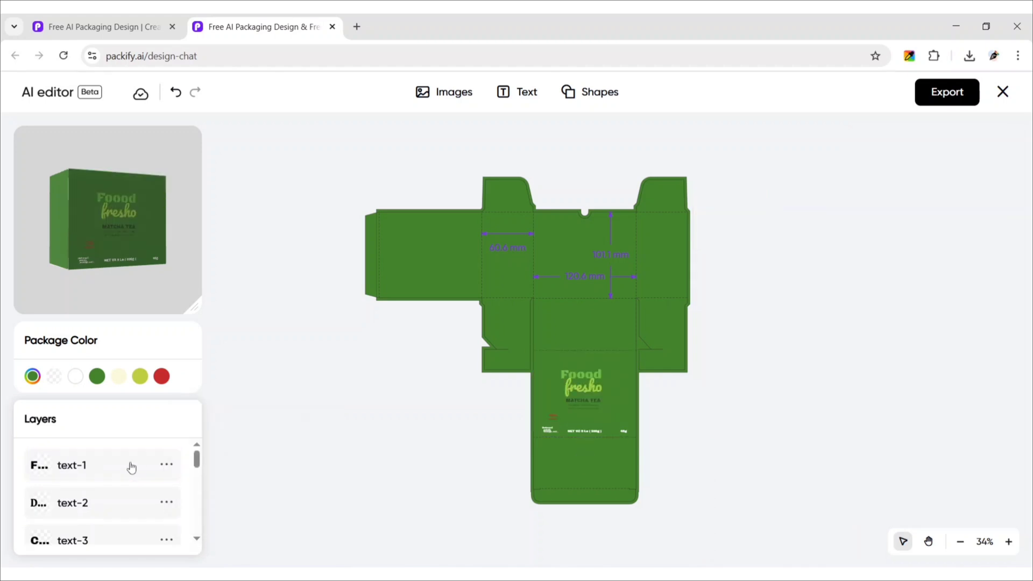
click(71, 465)
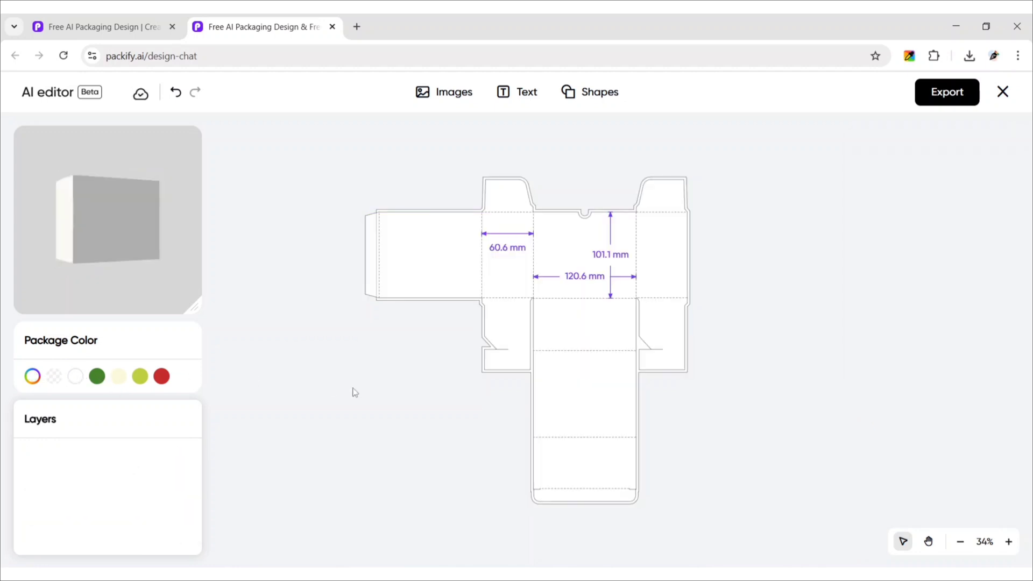
- Export the blank dieline and confirm the 7.4 KB PDF in downloads
click(947, 92)
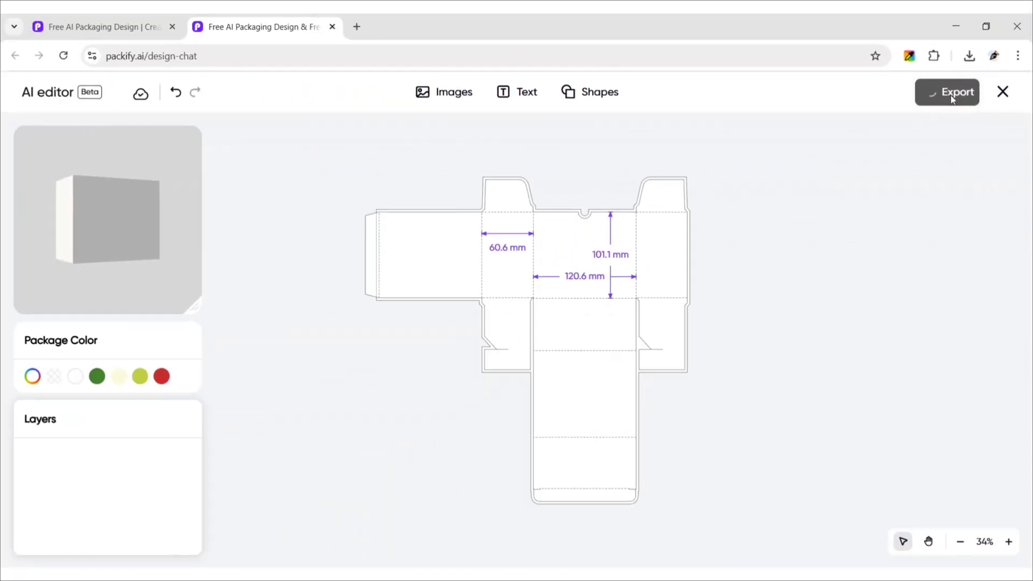
click(969, 55)
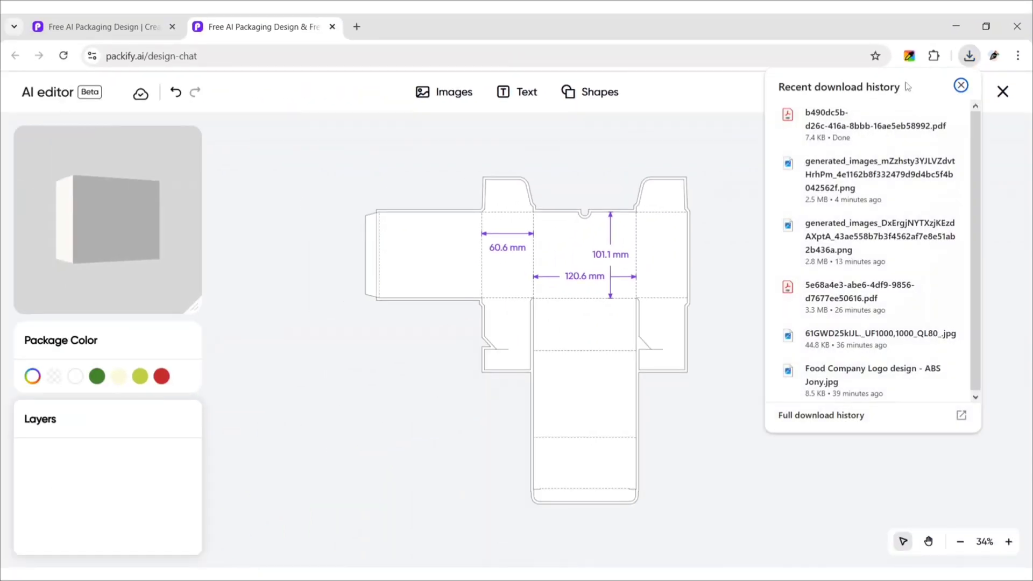